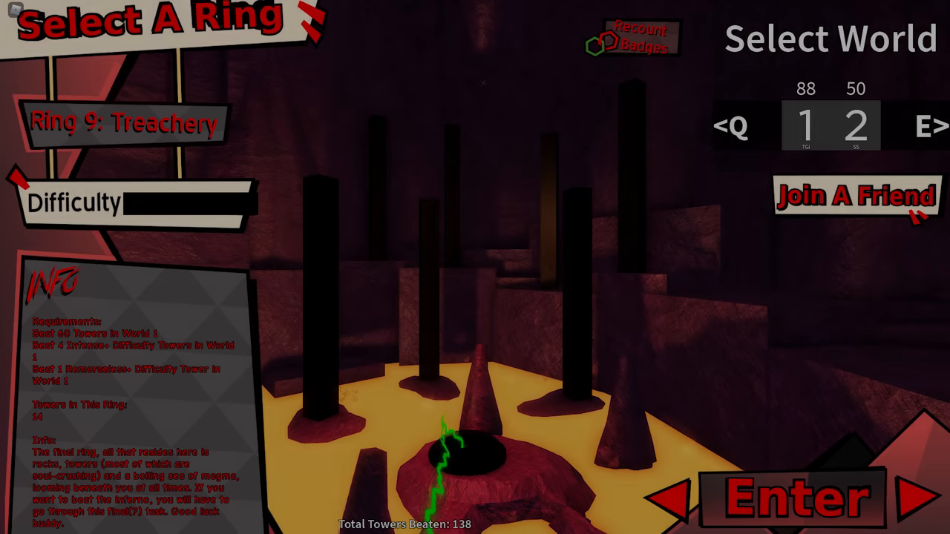
left_click(798, 496)
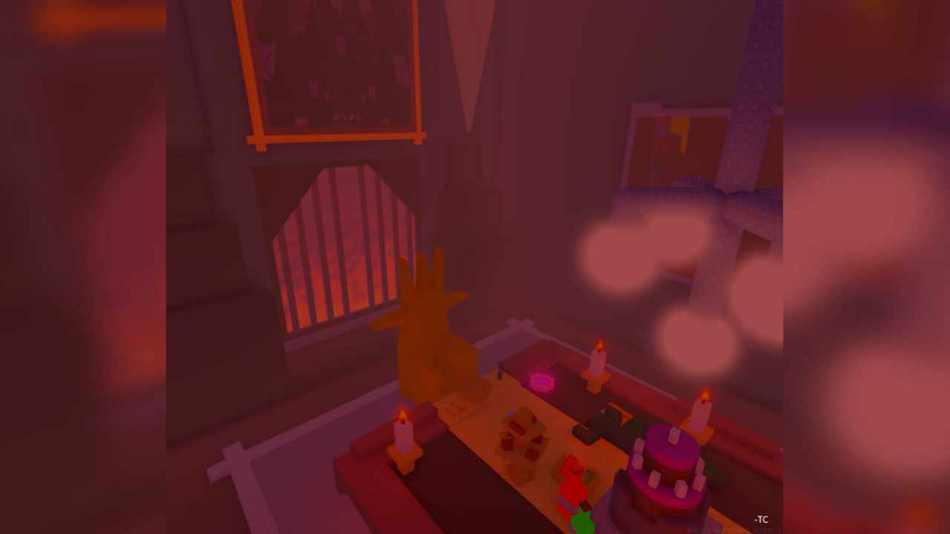
mouse_move(475, 267)
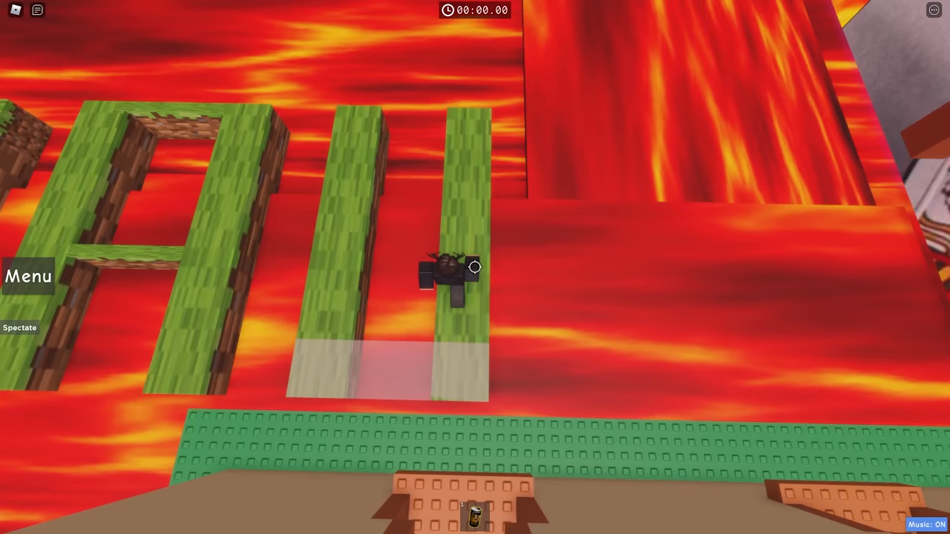
mouse_move(475, 267)
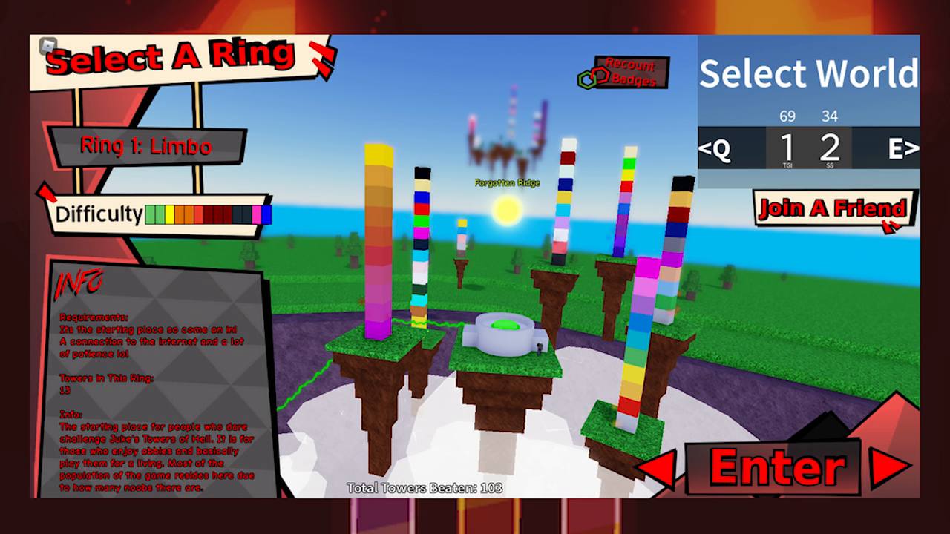
left_click(787, 467)
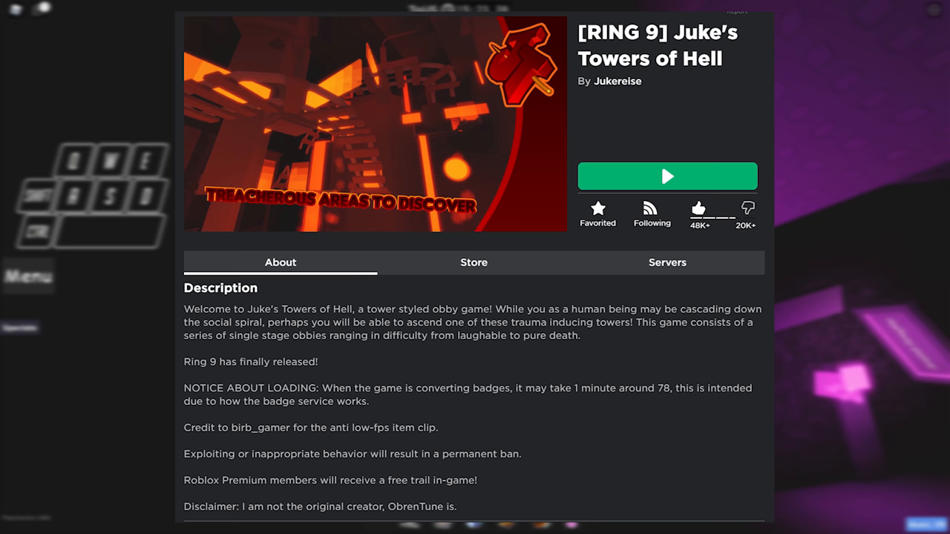
left_click(666, 175)
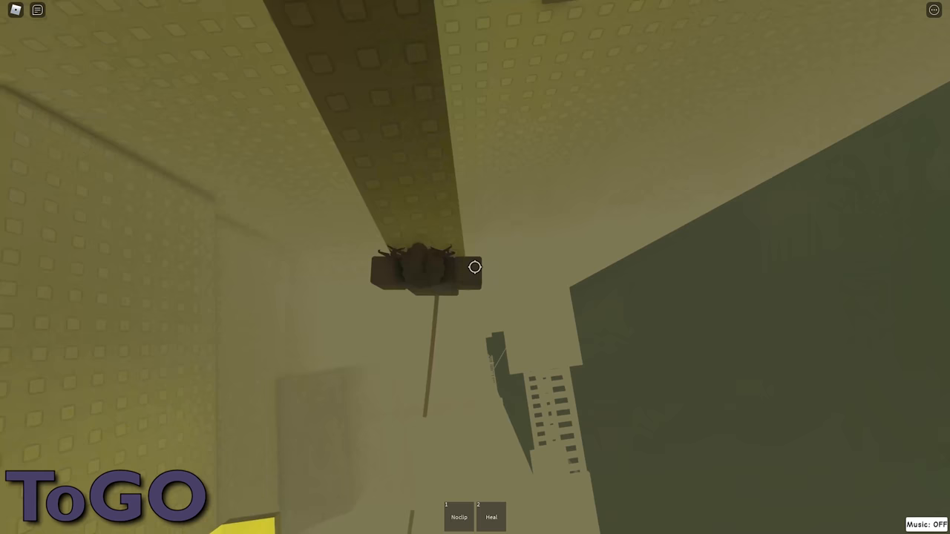
mouse_move(475, 267)
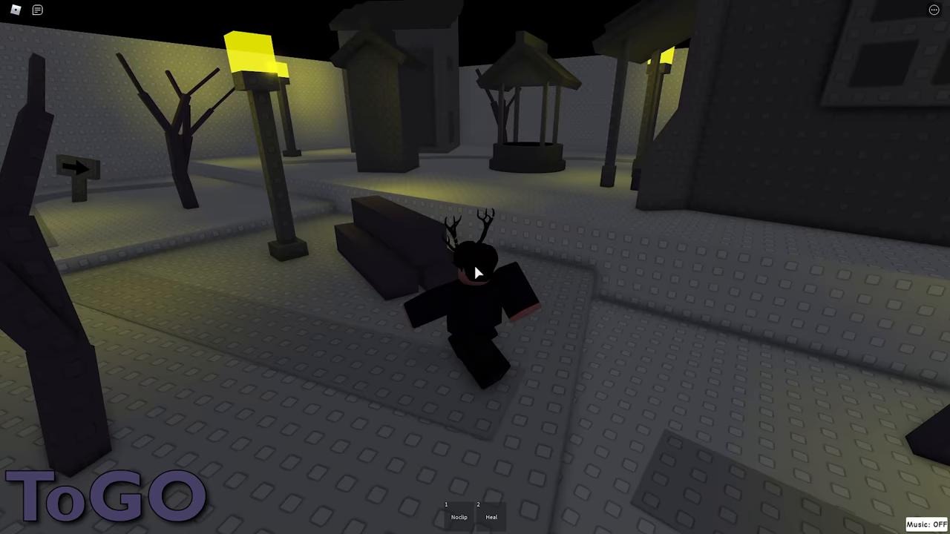